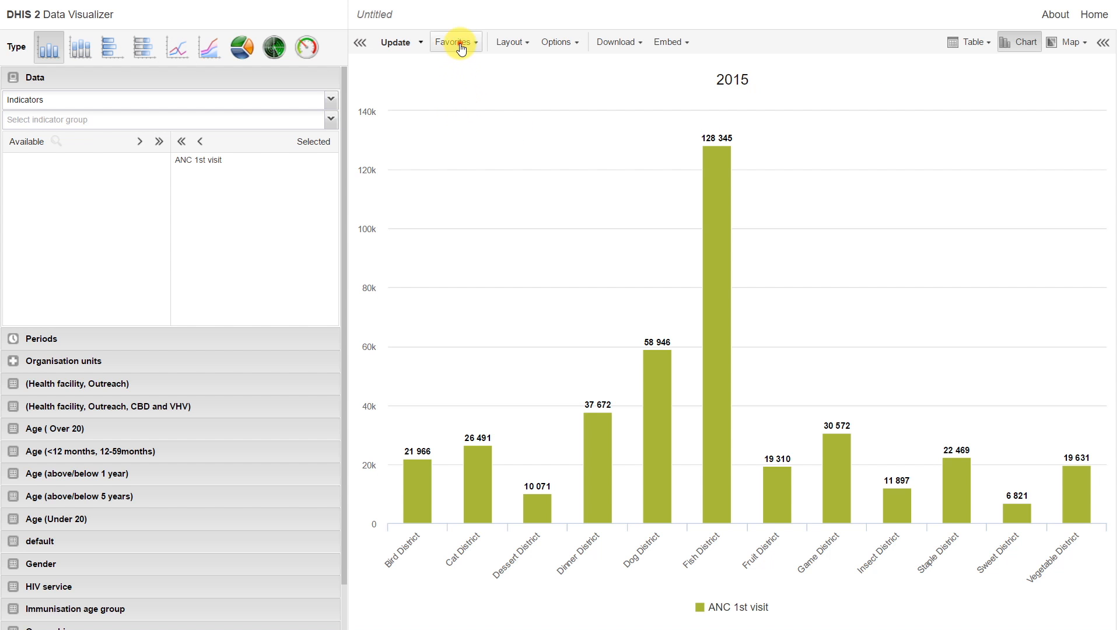
- Open the saved favorite 'ANC: 1st visit coverage (%) by District, Last 3 Years'
click(456, 42)
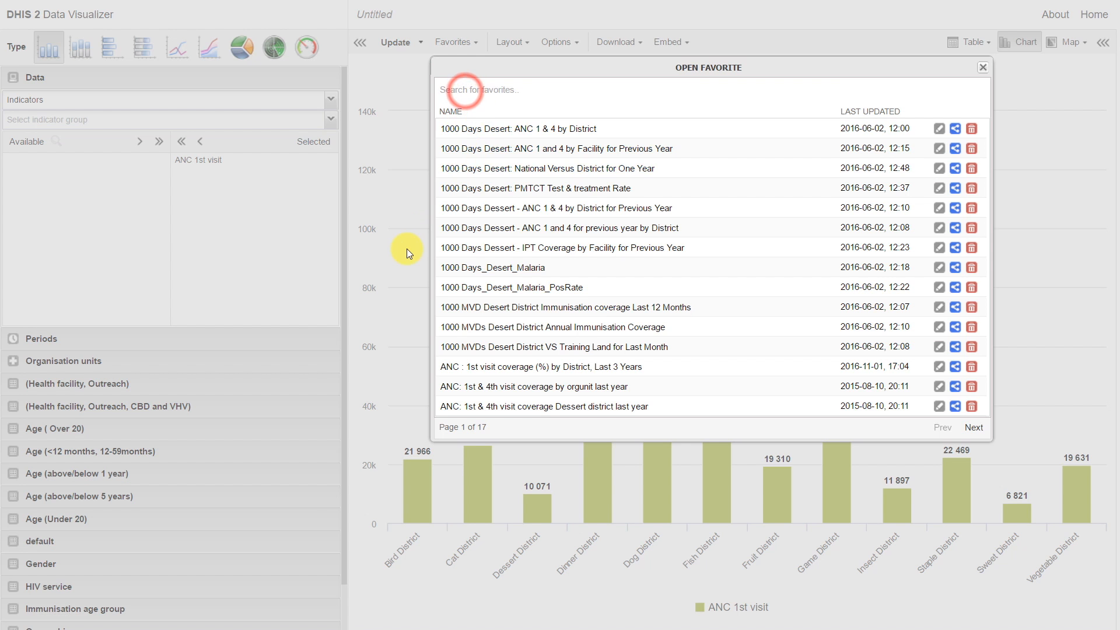
click(540, 367)
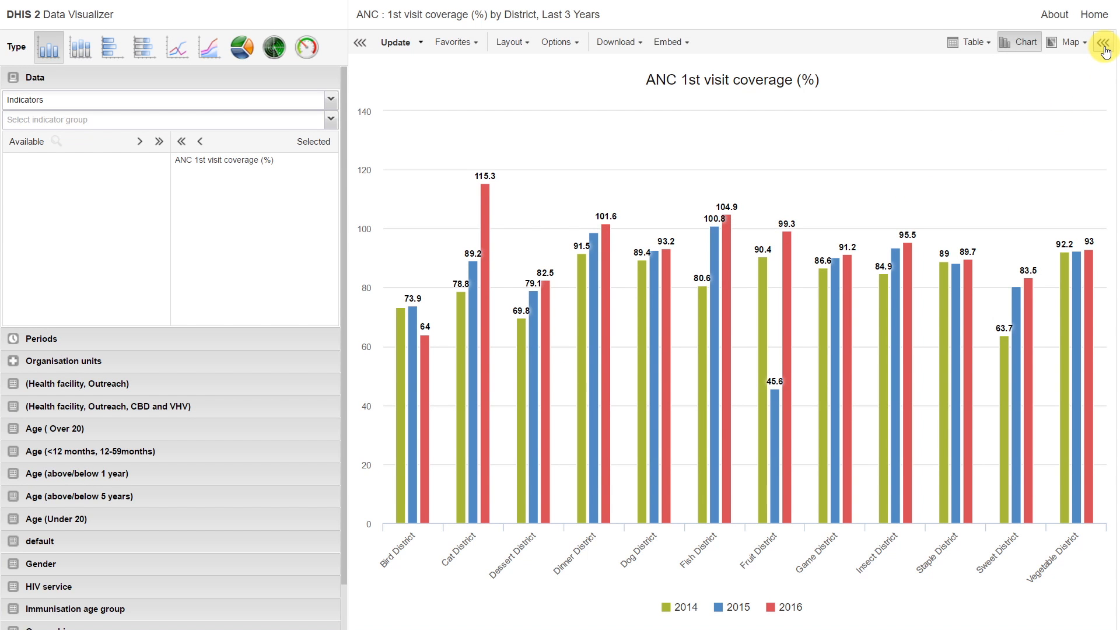
- Expand the Details panel to see description, owner, sharing and interpretations
click(1100, 43)
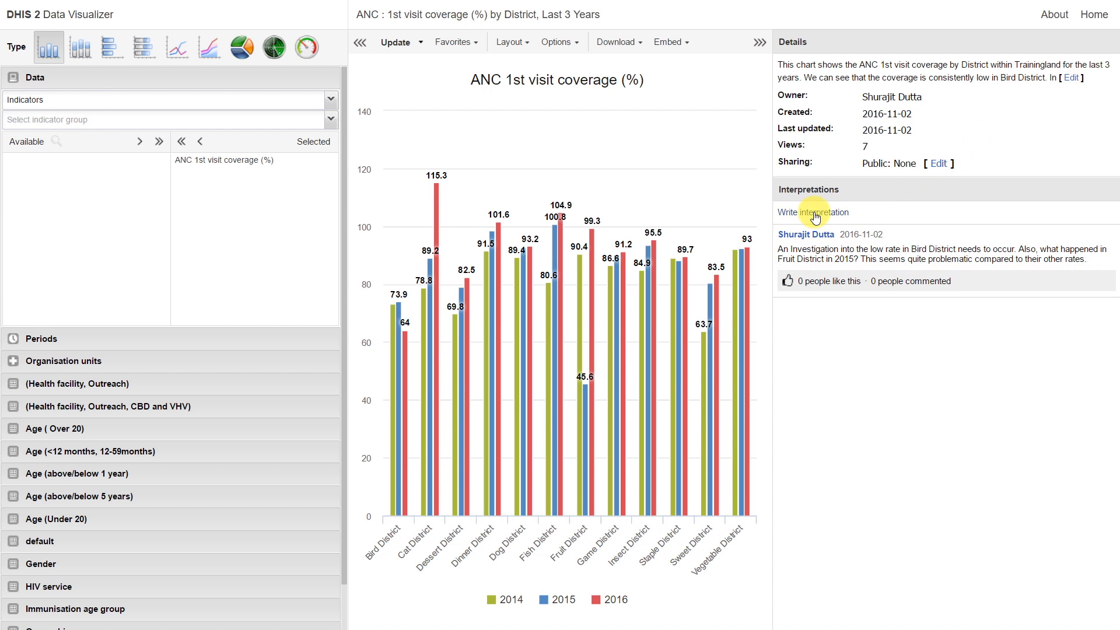
click(813, 212)
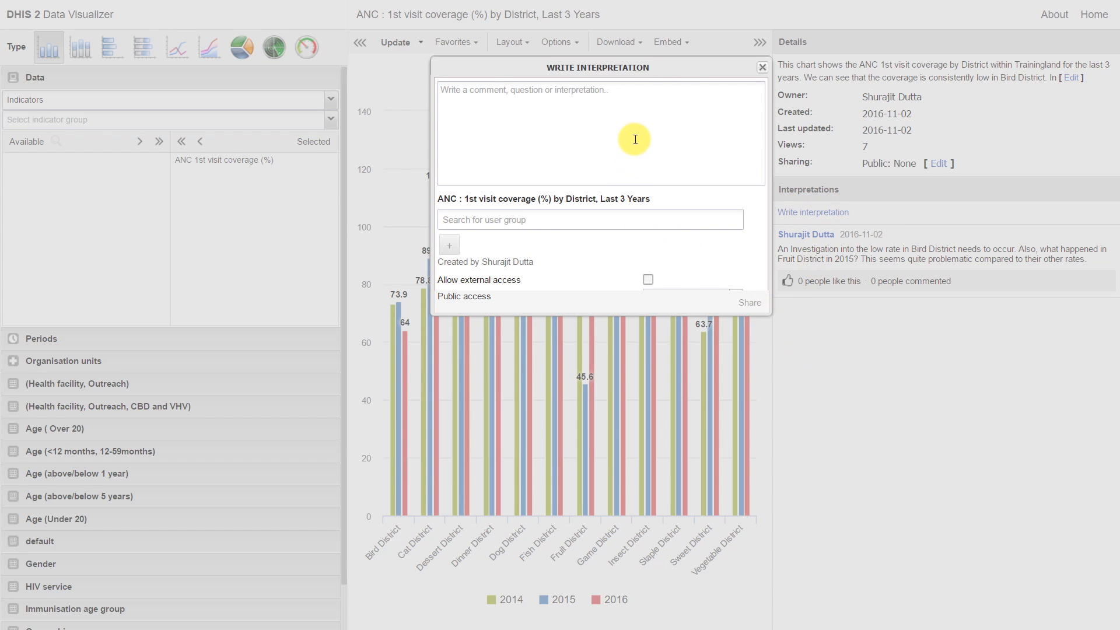
mouse_move(631, 150)
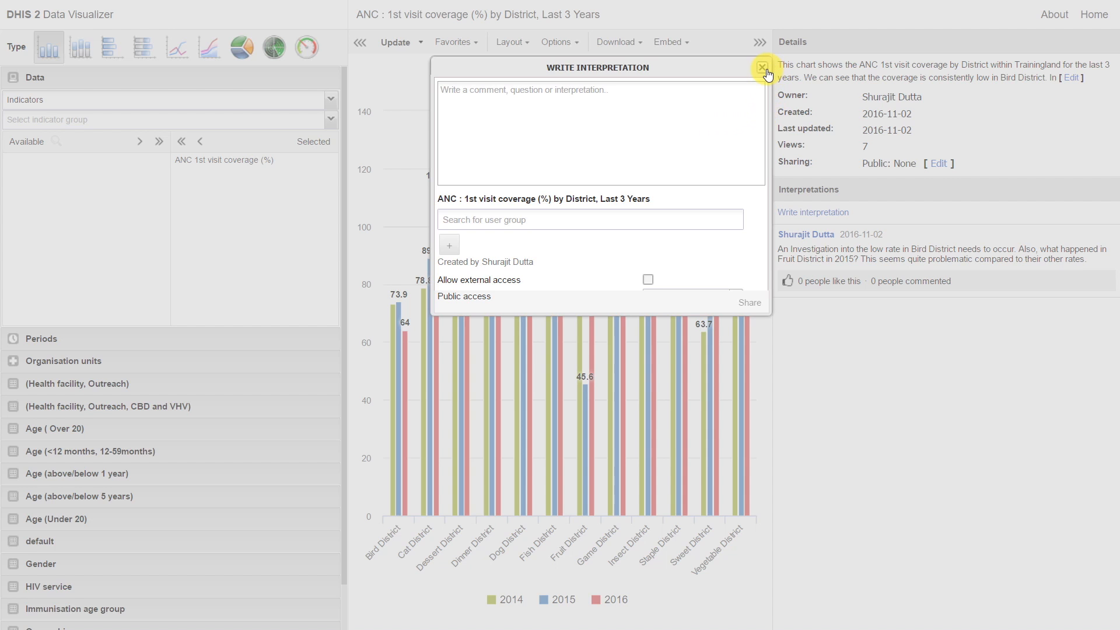
click(761, 67)
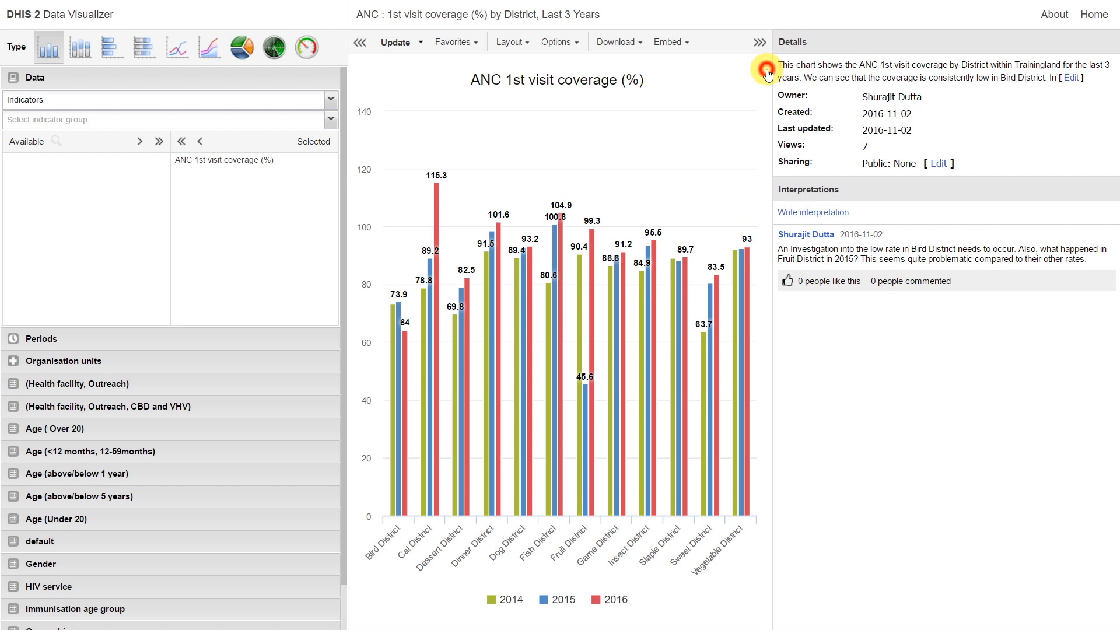
mouse_move(885, 326)
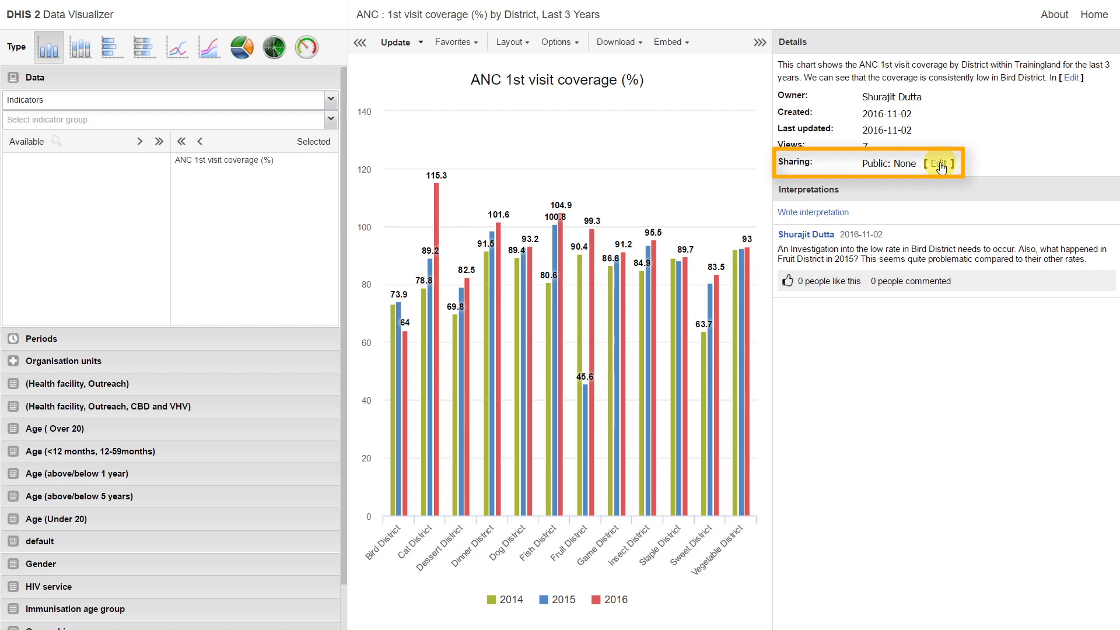
- Edit the chart's sharing and review public access options, leaving it on None
click(940, 164)
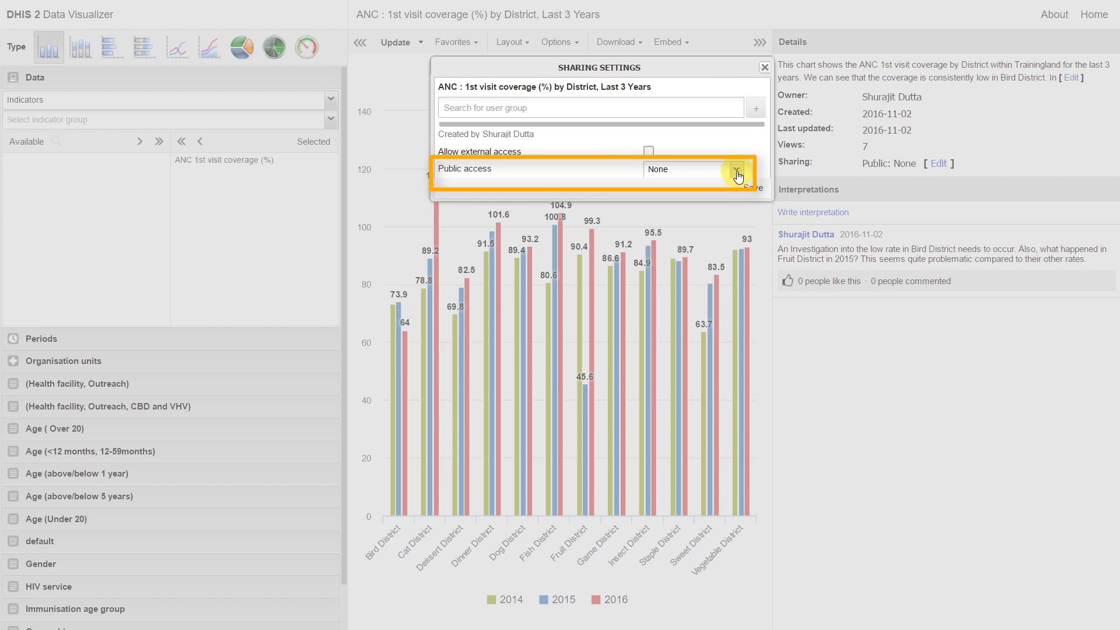
click(736, 172)
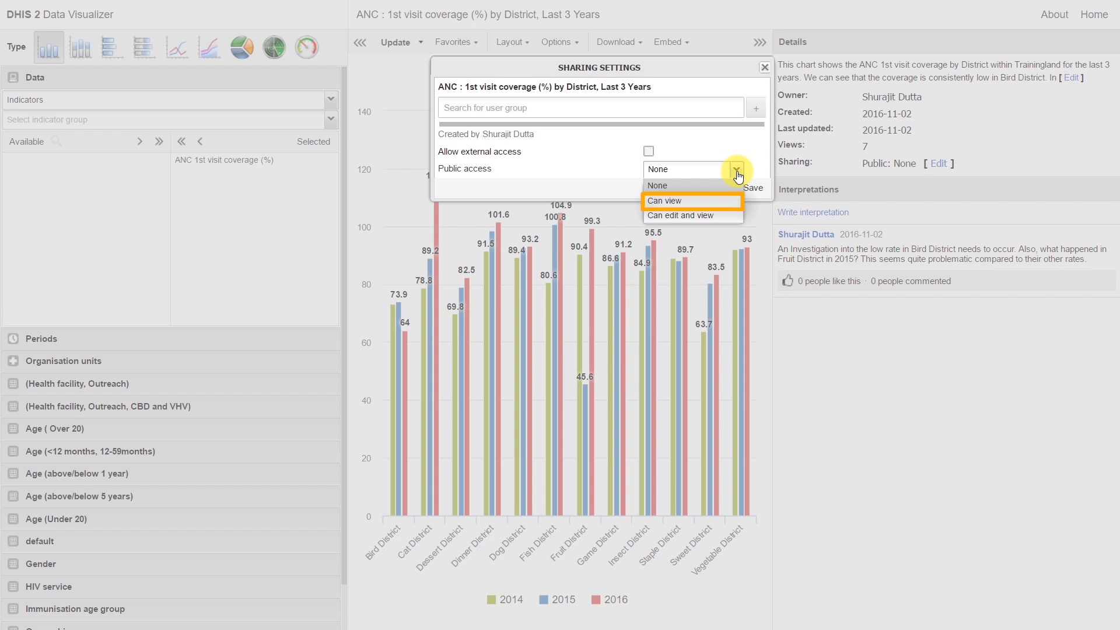
mouse_move(692, 215)
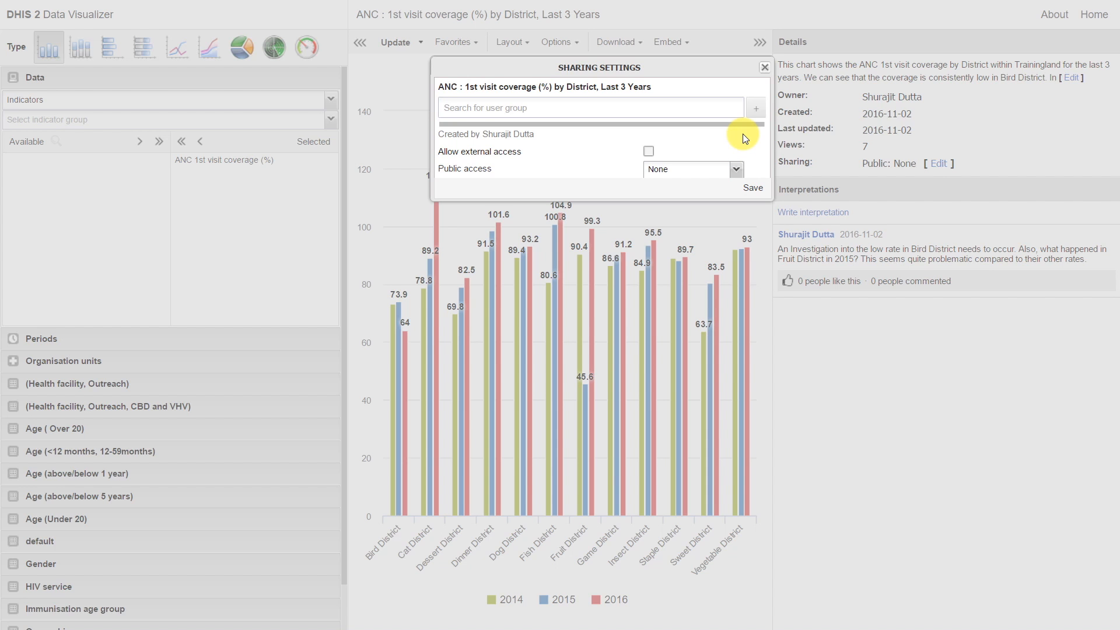
- Add the Details MCH user group with 'Can edit and view' access
click(589, 107)
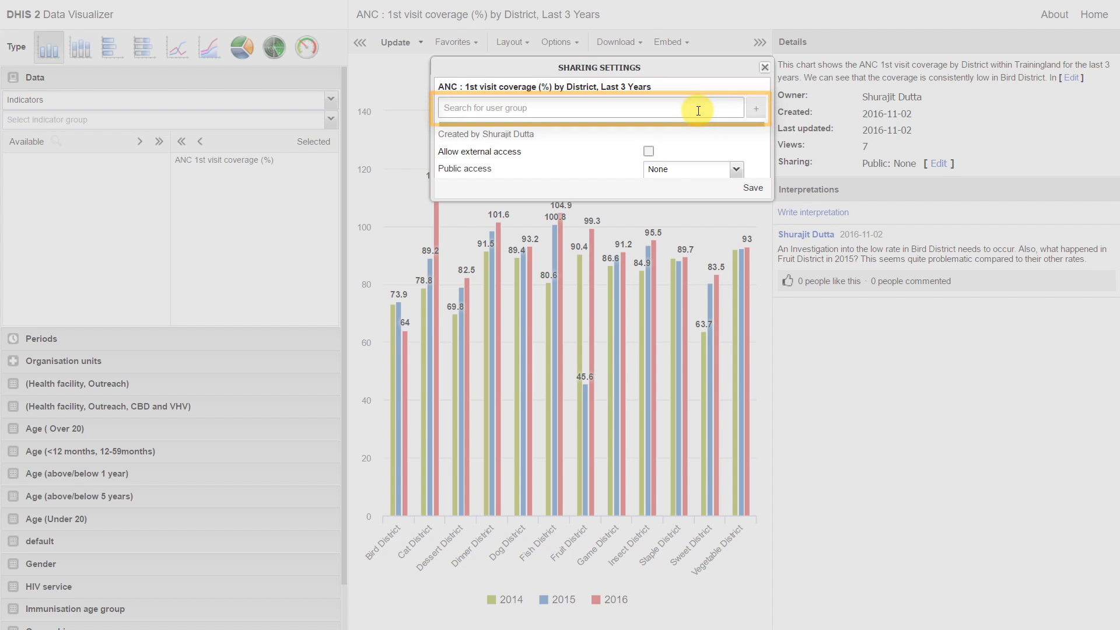
text(details)
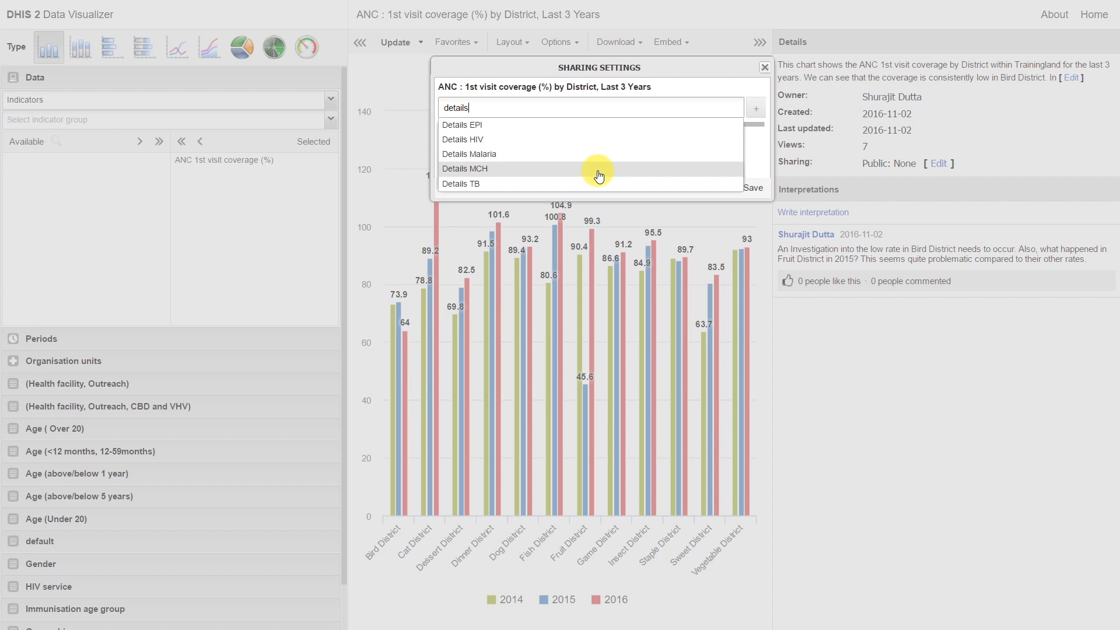
click(465, 169)
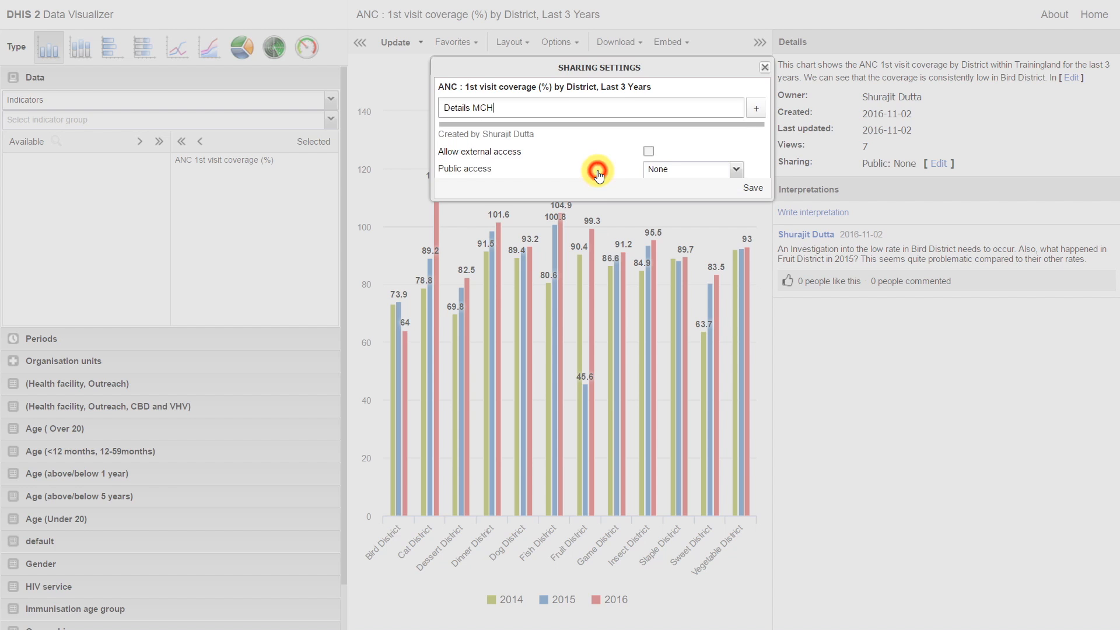
mouse_move(760, 109)
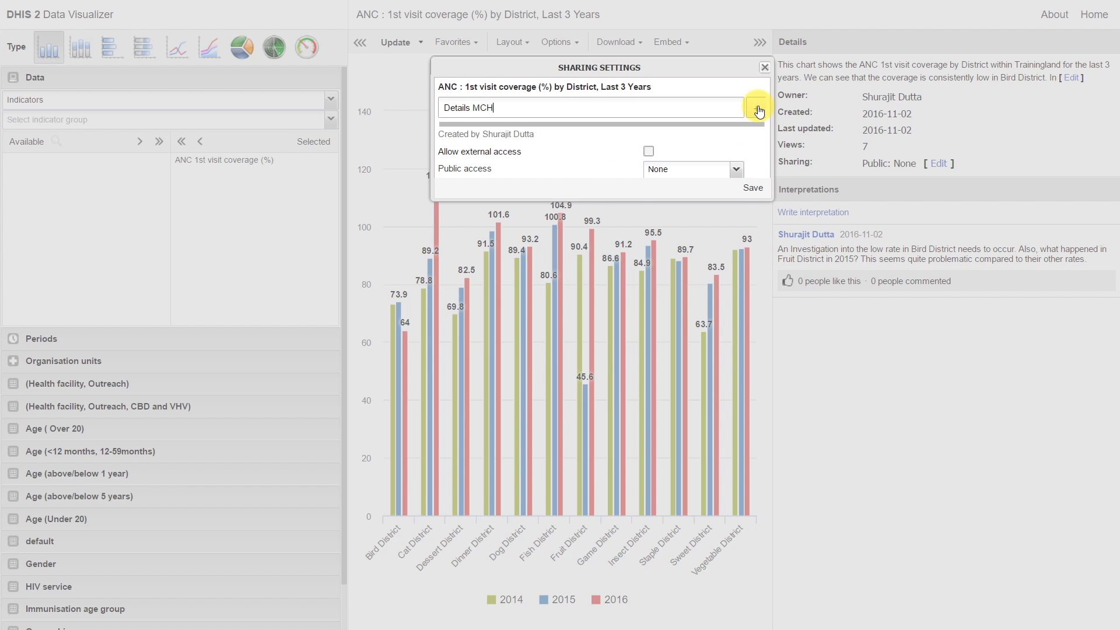
click(759, 110)
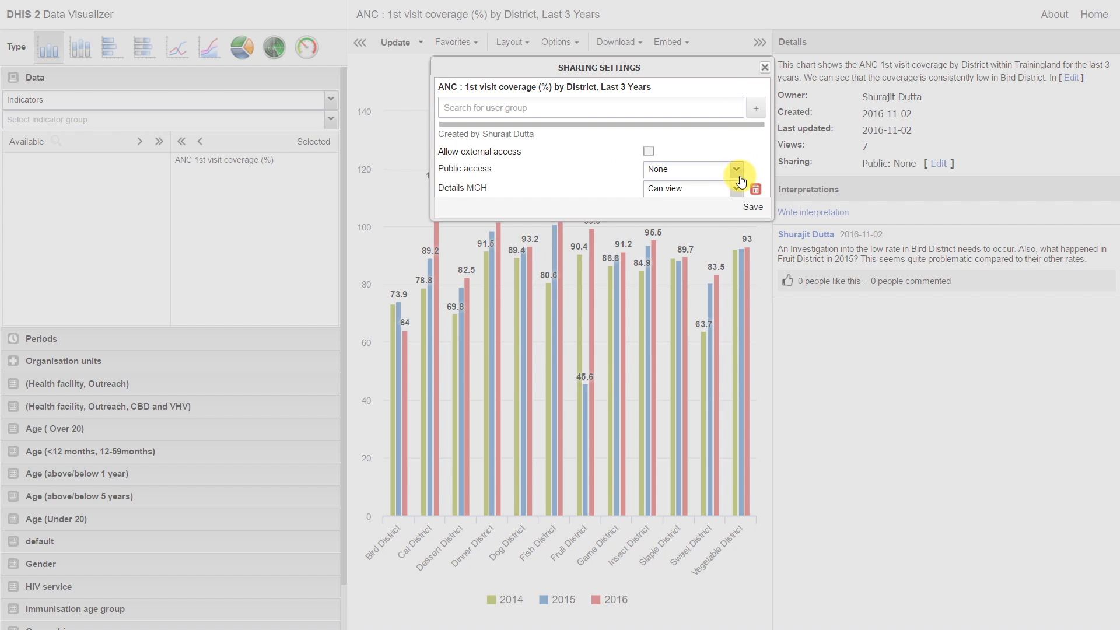
click(737, 189)
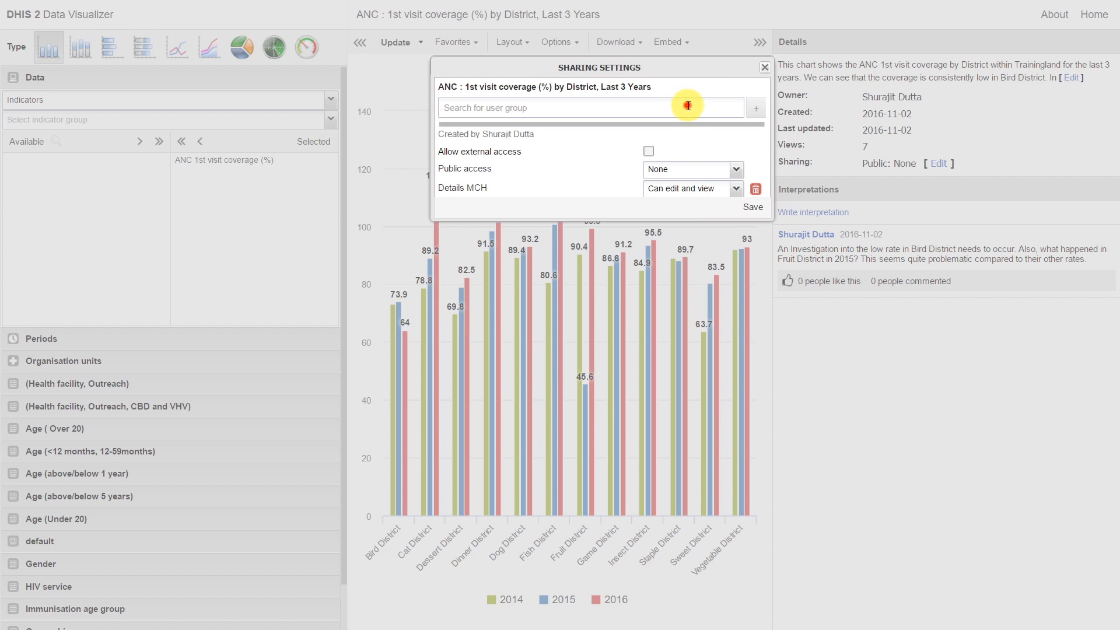
- Add Details EPI with view access and save sharing for both groups
text(ep)
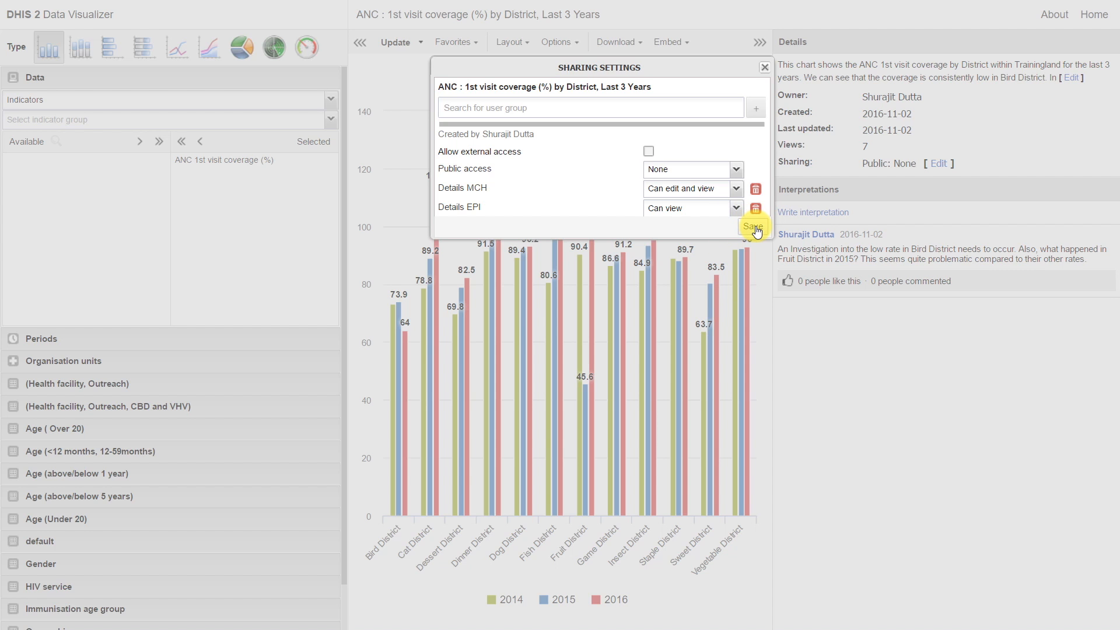
click(752, 225)
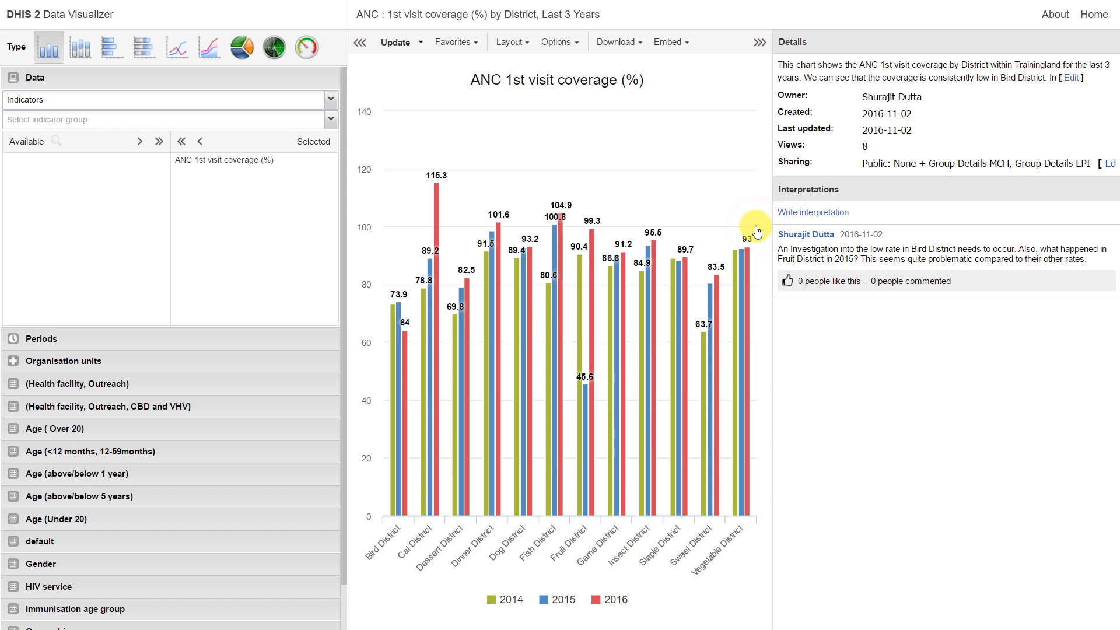
mouse_move(943, 189)
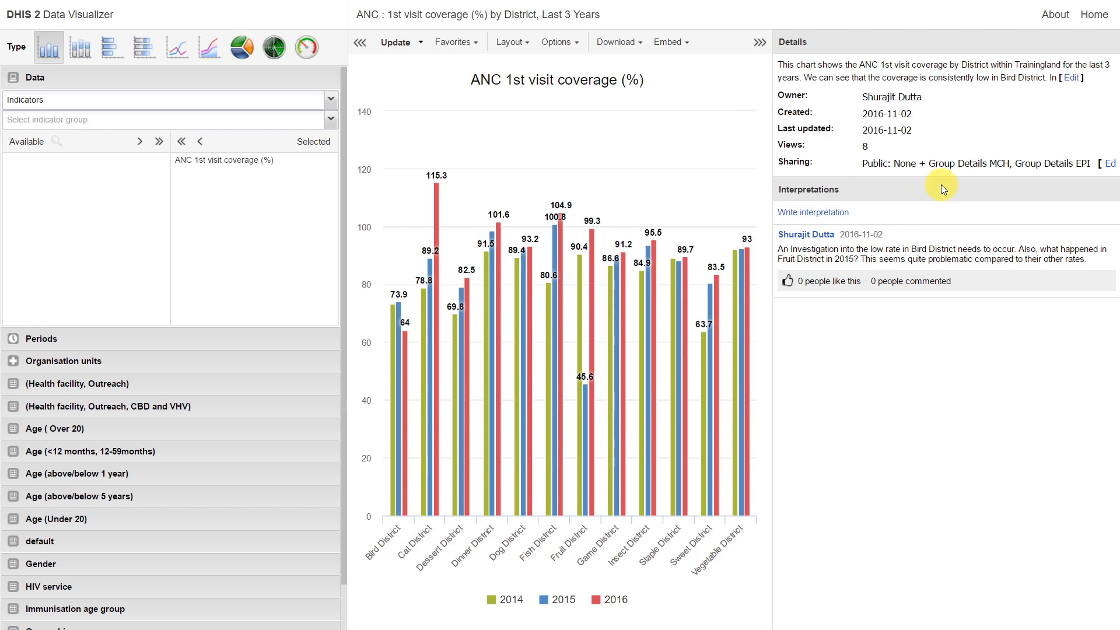